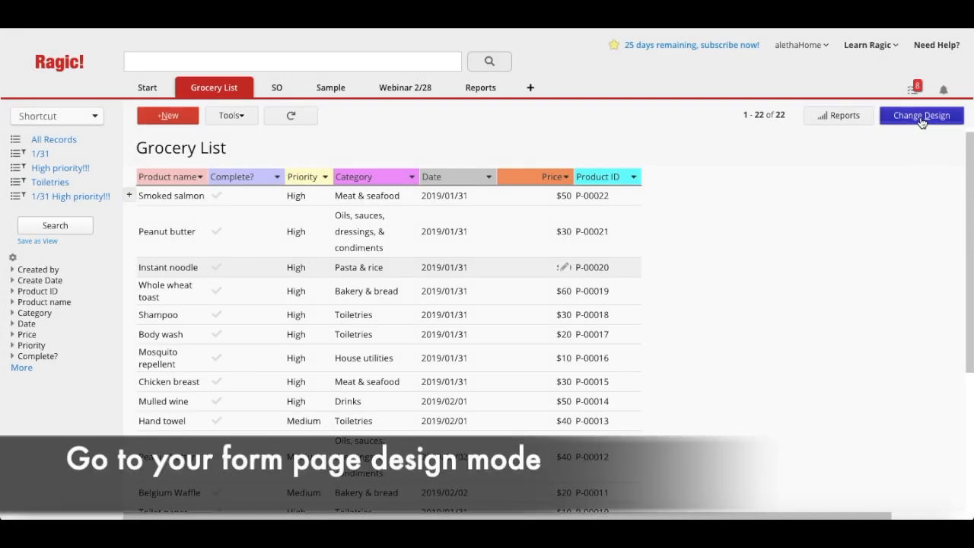
# Enter Grocery List design mode on the form page and show the Form Tools menu
pyautogui.click(920, 115)
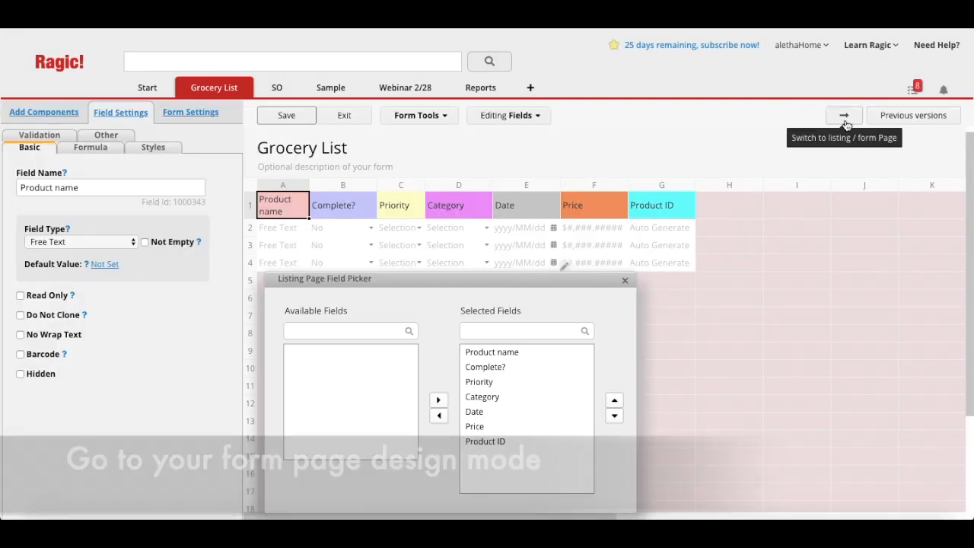
pyautogui.click(843, 116)
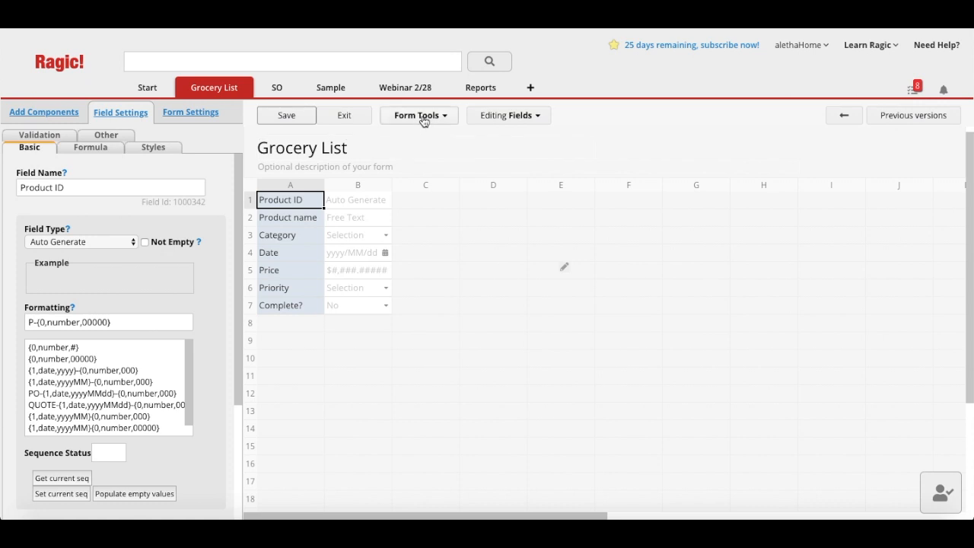
pyautogui.click(417, 116)
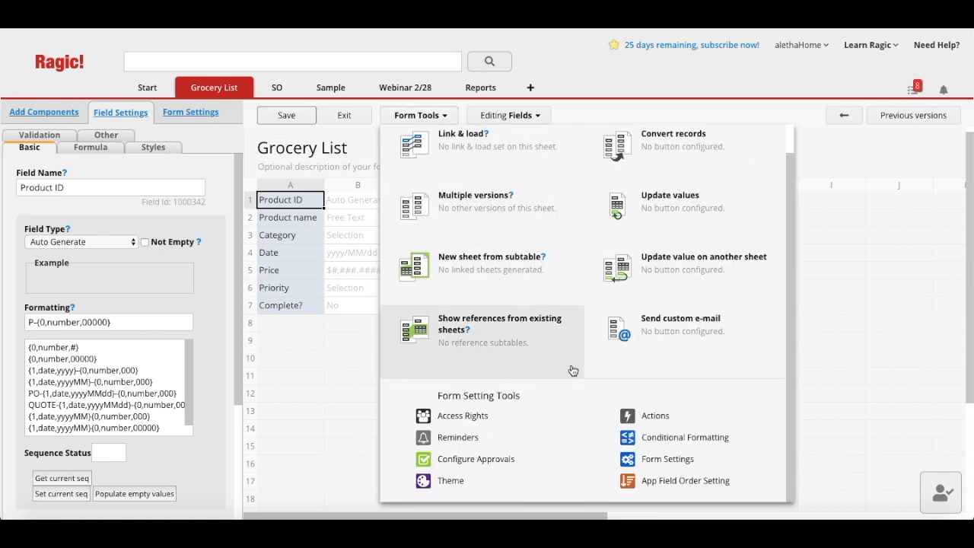
pyautogui.moveTo(681, 486)
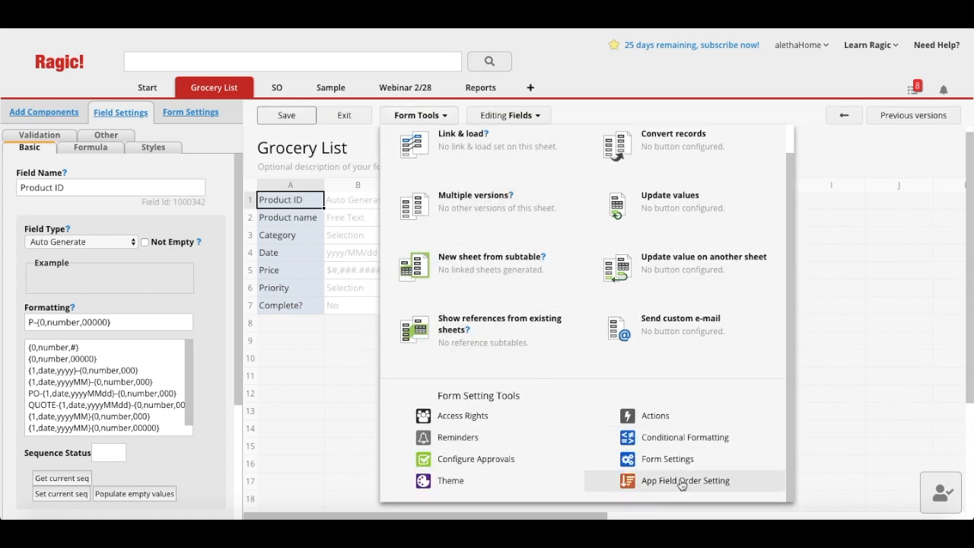
# In App Field Order Setting, move Product ID to the top above Product name
pyautogui.click(684, 481)
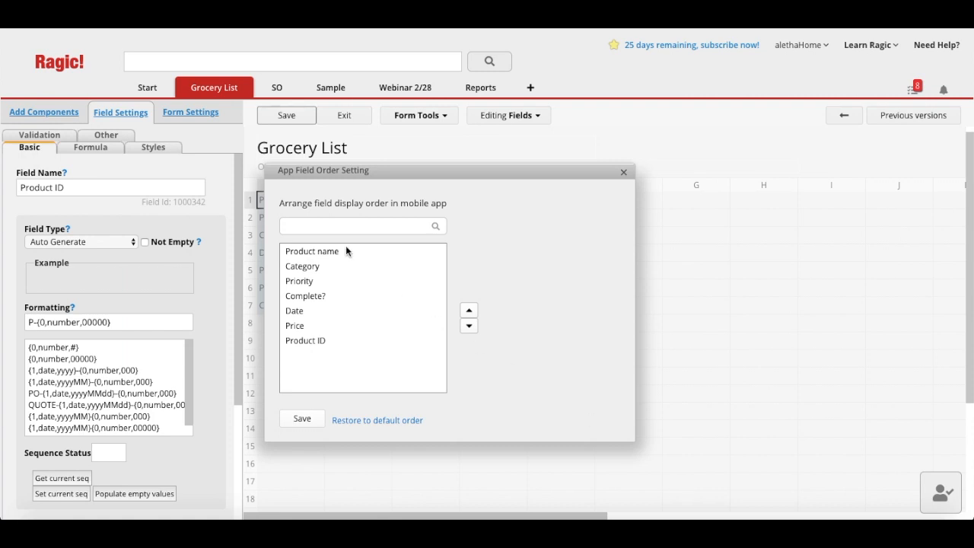
pyautogui.click(312, 251)
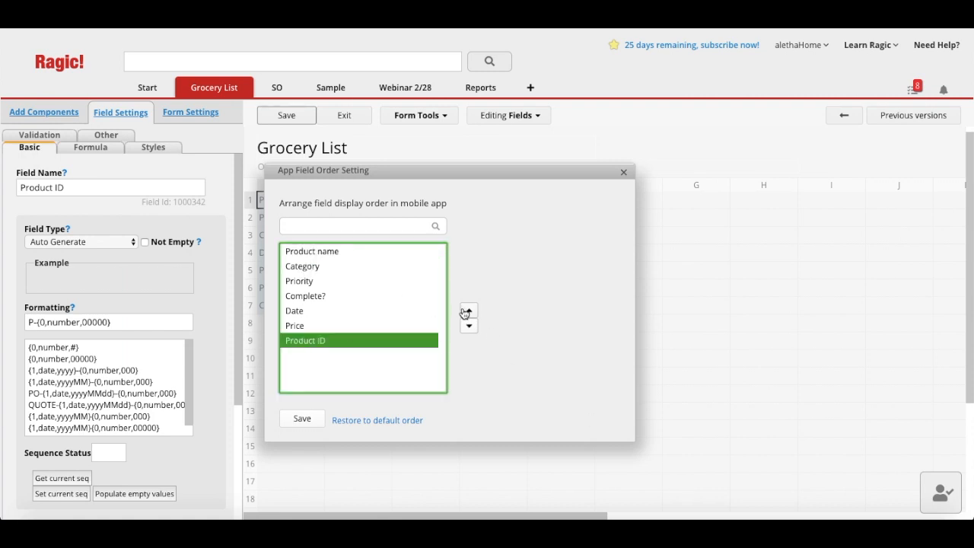
pyautogui.click(467, 311)
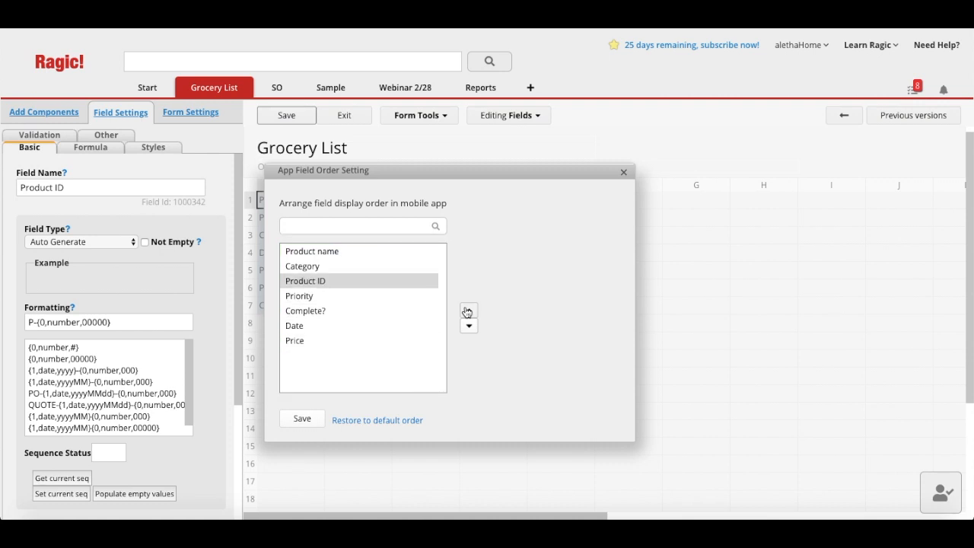
pyautogui.click(469, 310)
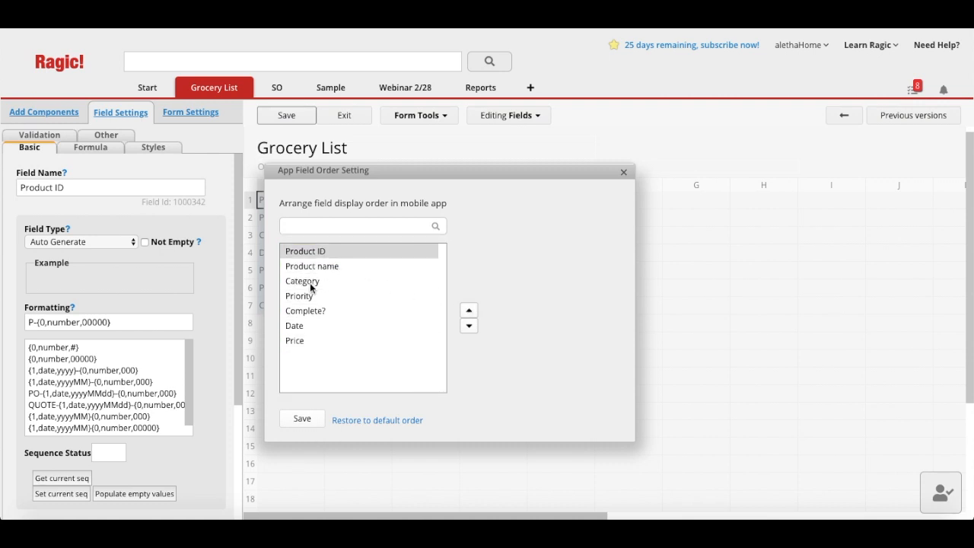
# Reorder Priority, Price and Date below Product name and dismiss the field order notice
pyautogui.click(298, 295)
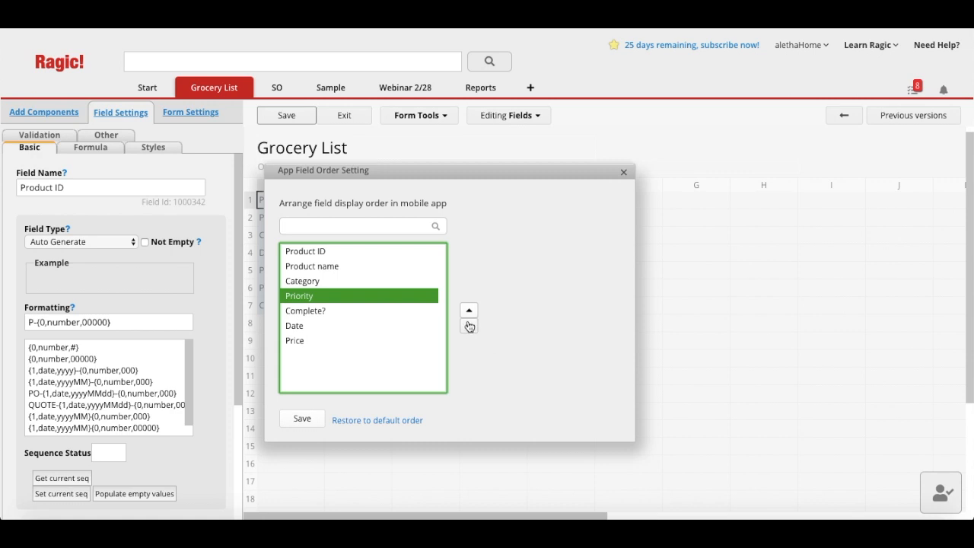
pyautogui.click(468, 325)
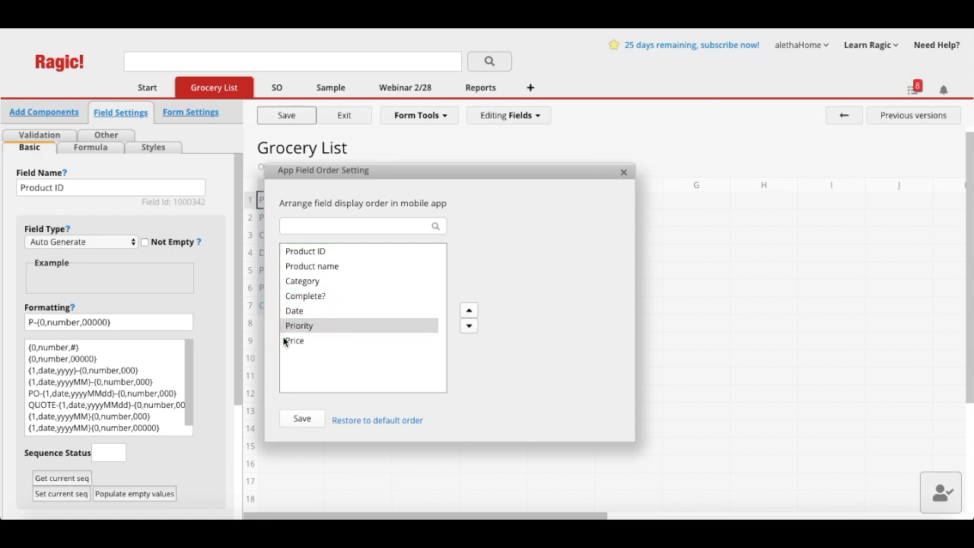
pyautogui.click(468, 310)
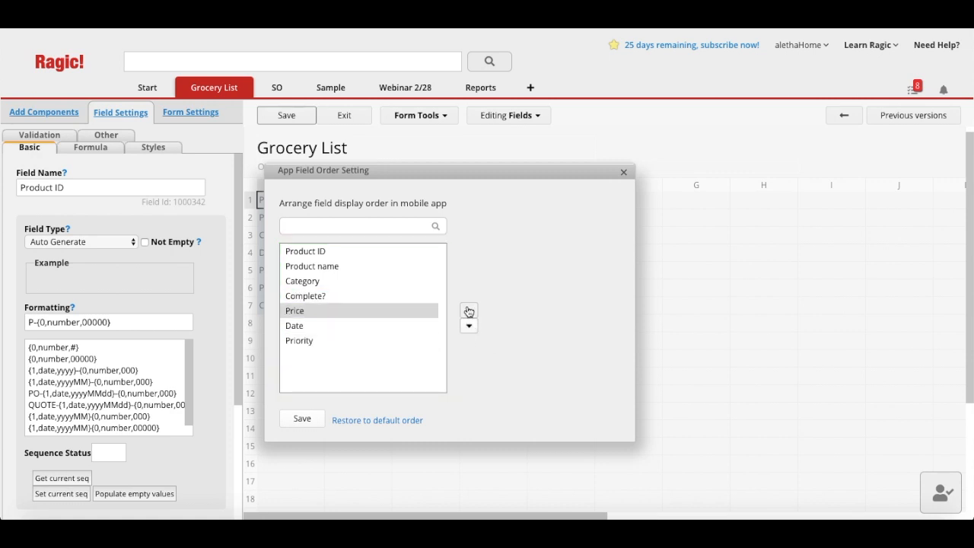
pyautogui.click(468, 310)
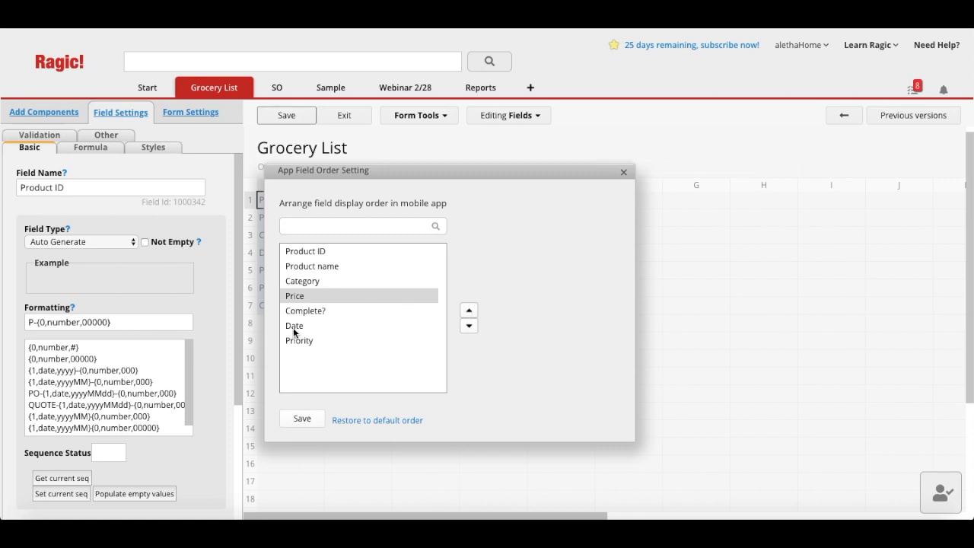
pyautogui.click(468, 311)
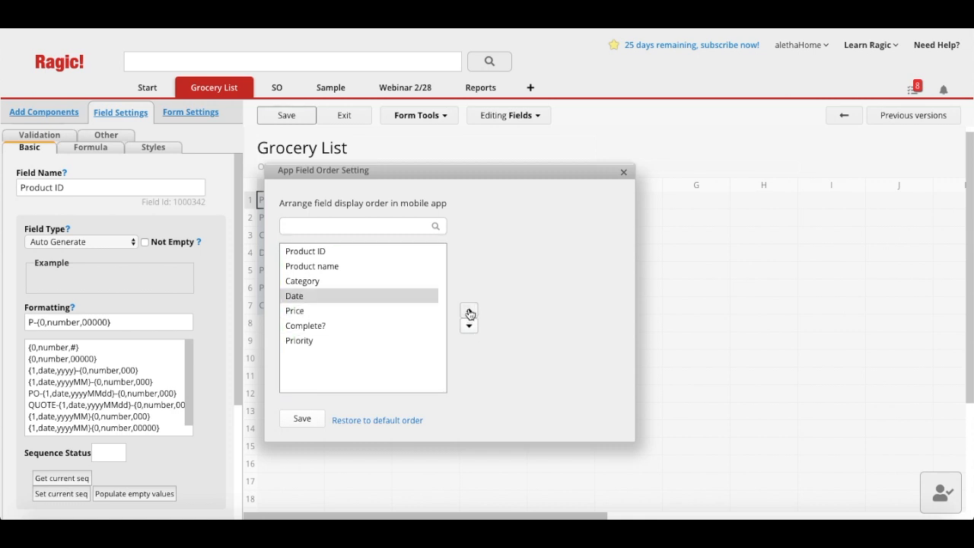
pyautogui.click(468, 311)
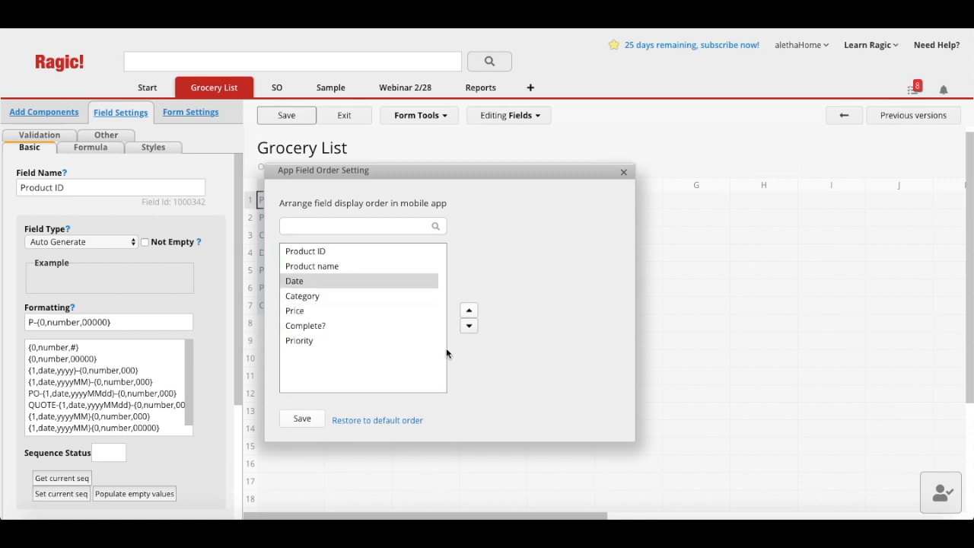
pyautogui.click(298, 340)
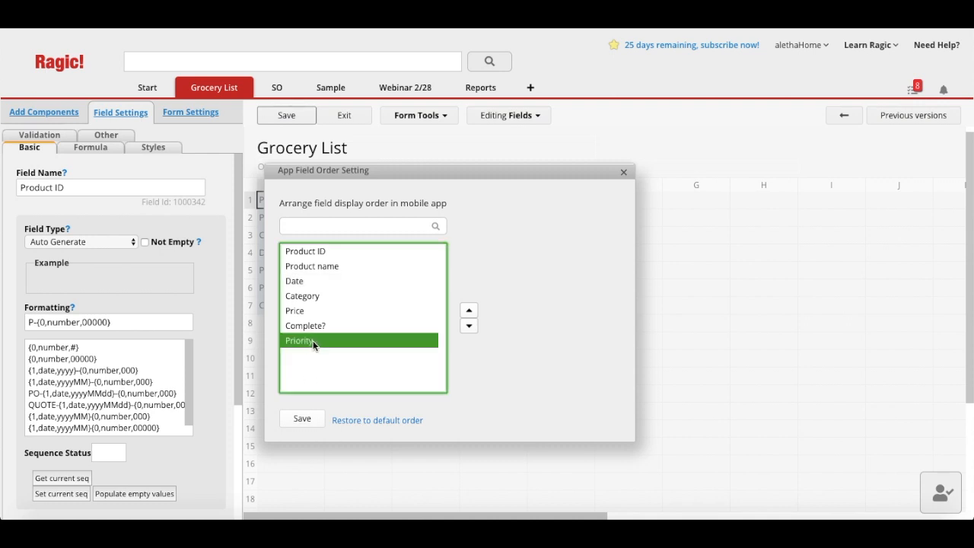
pyautogui.click(469, 310)
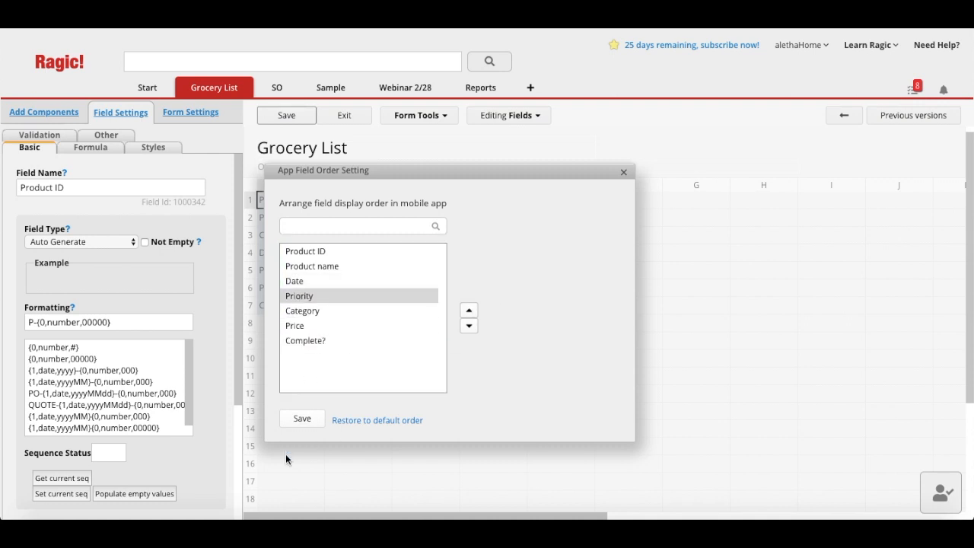
pyautogui.click(301, 416)
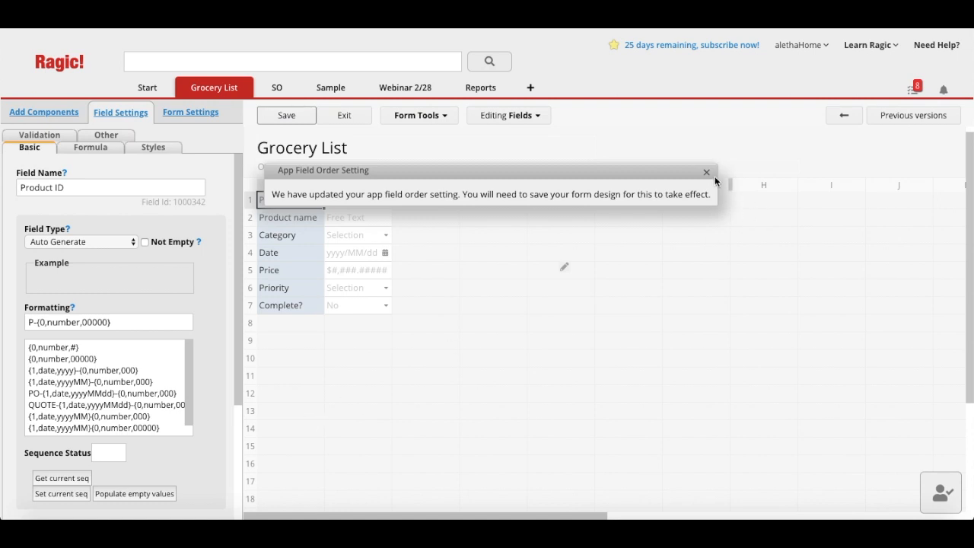
pyautogui.click(706, 172)
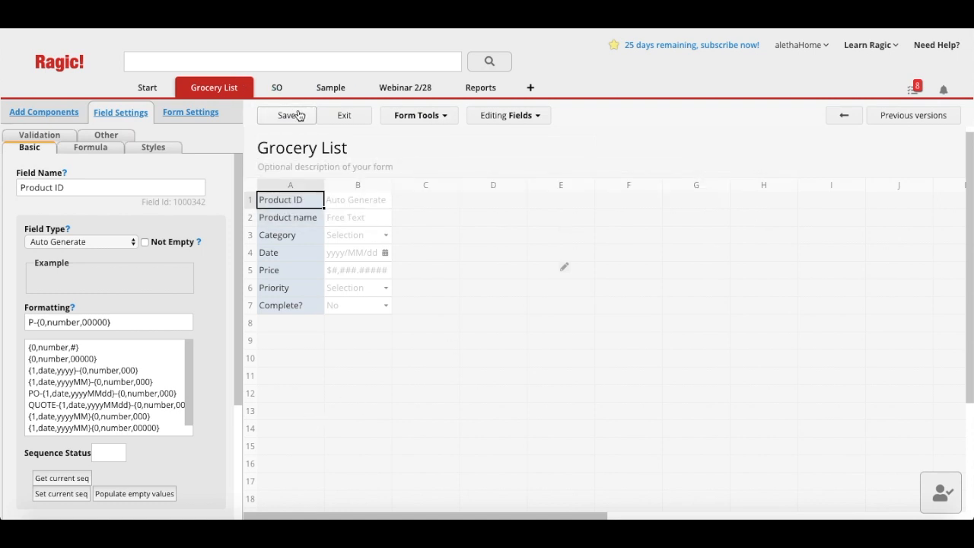
# Save the Grocery List design with the new mobile field order
pyautogui.click(289, 218)
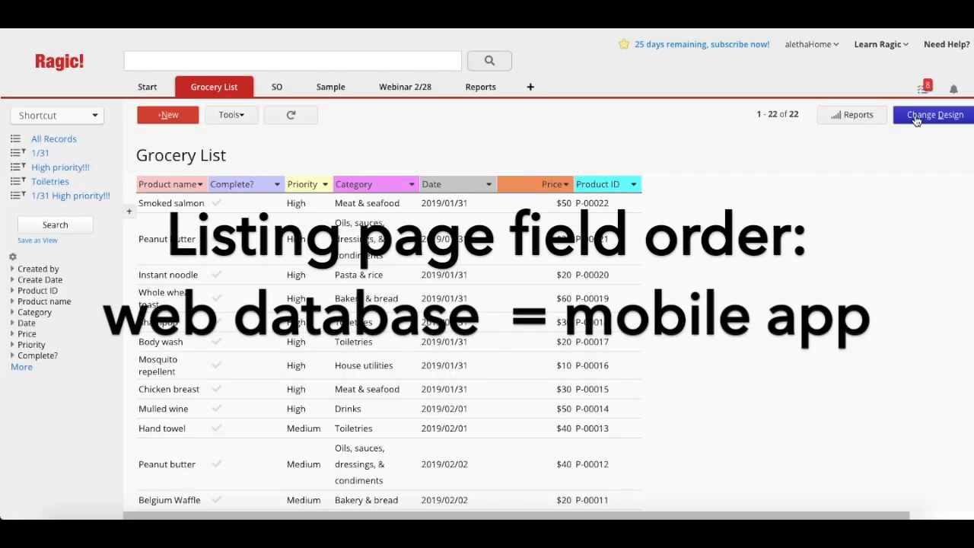
# In the Listing Page Field Picker, include Product name and Priority as listing columns
pyautogui.click(931, 114)
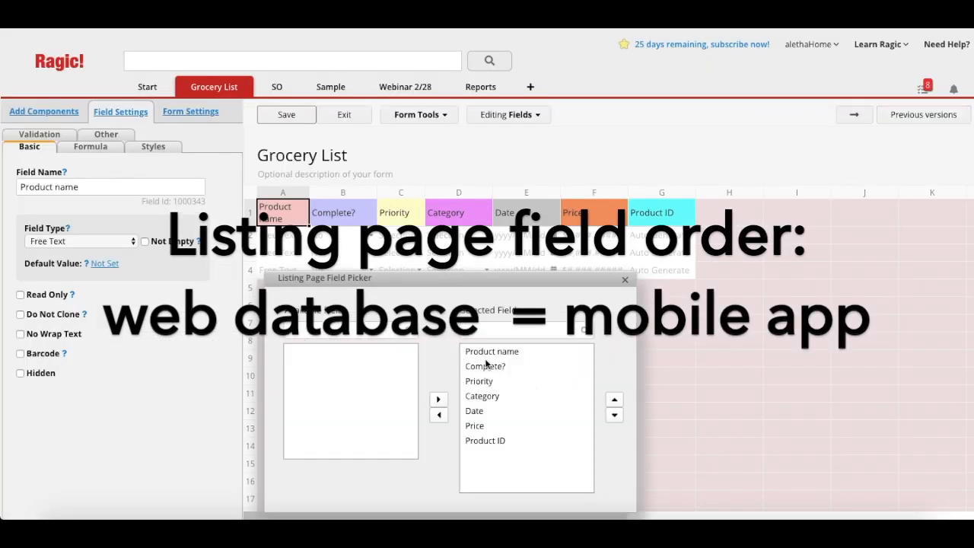
pyautogui.click(491, 350)
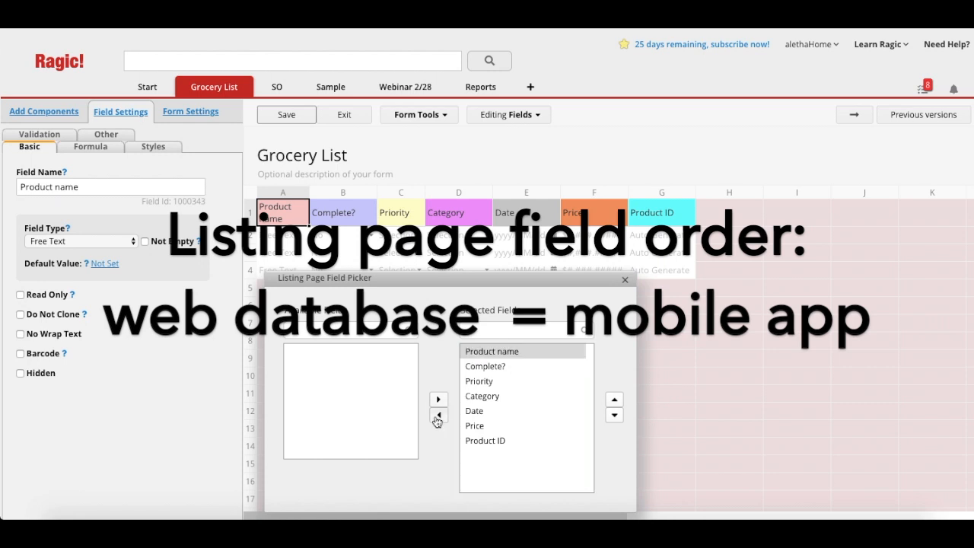
pyautogui.click(438, 413)
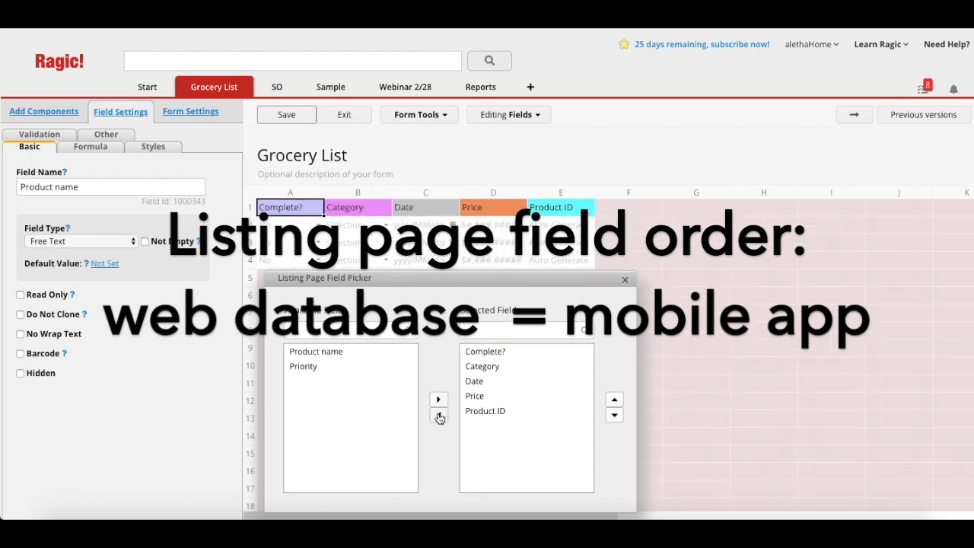
pyautogui.click(438, 398)
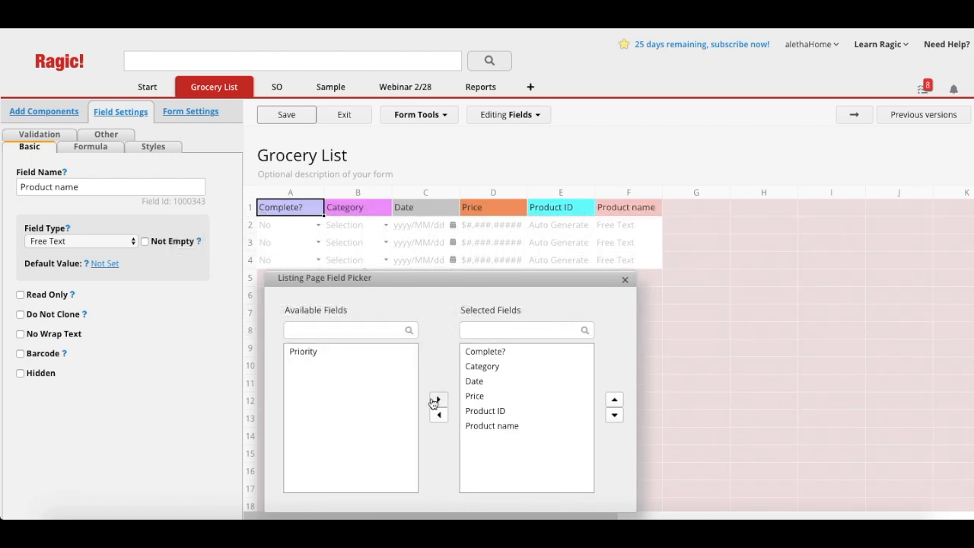
pyautogui.click(303, 350)
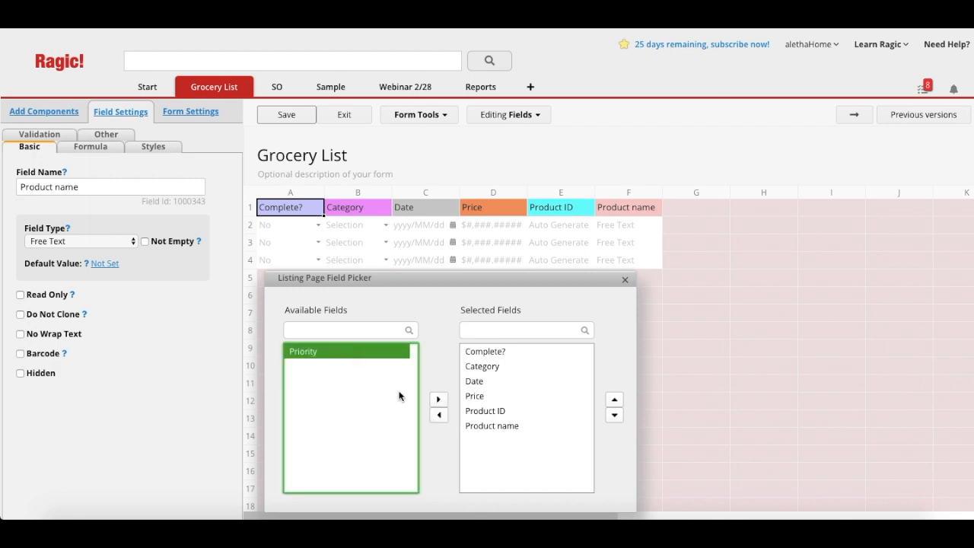
pyautogui.click(439, 399)
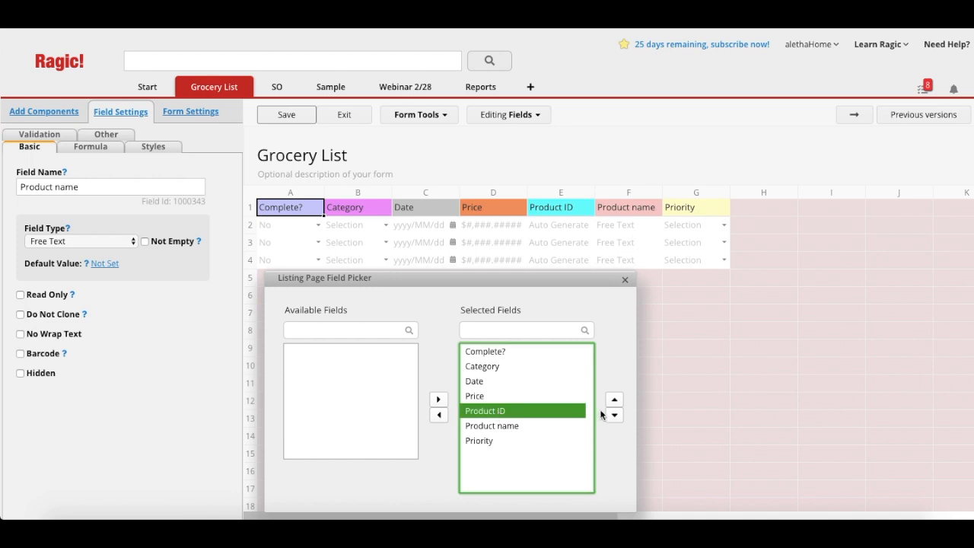
# Order the columns Product ID first, Product name second and Complete? last
pyautogui.click(613, 399)
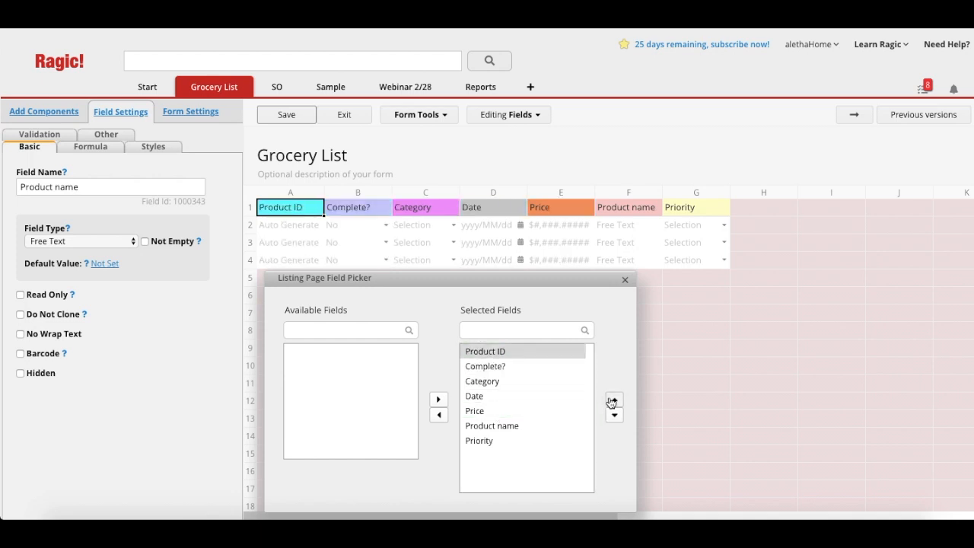
pyautogui.click(614, 399)
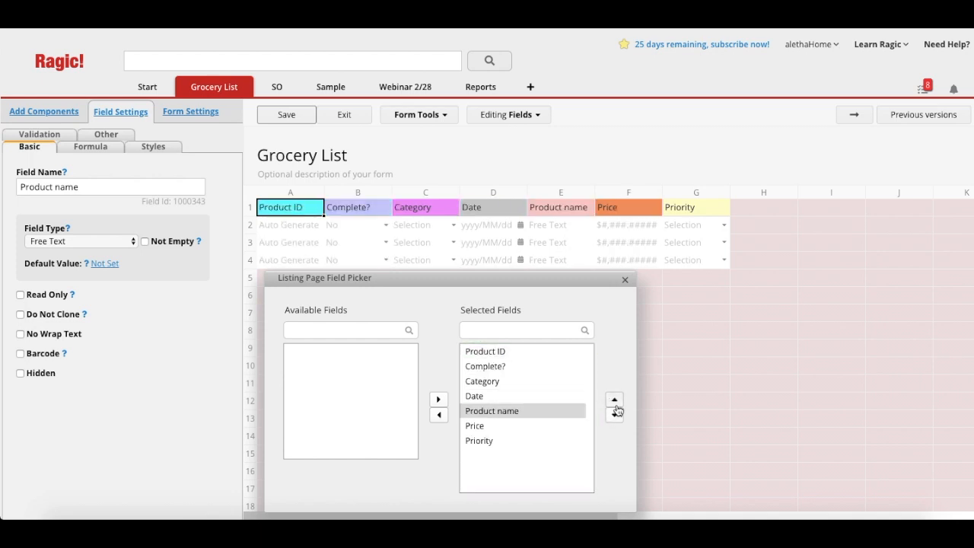
pyautogui.click(614, 399)
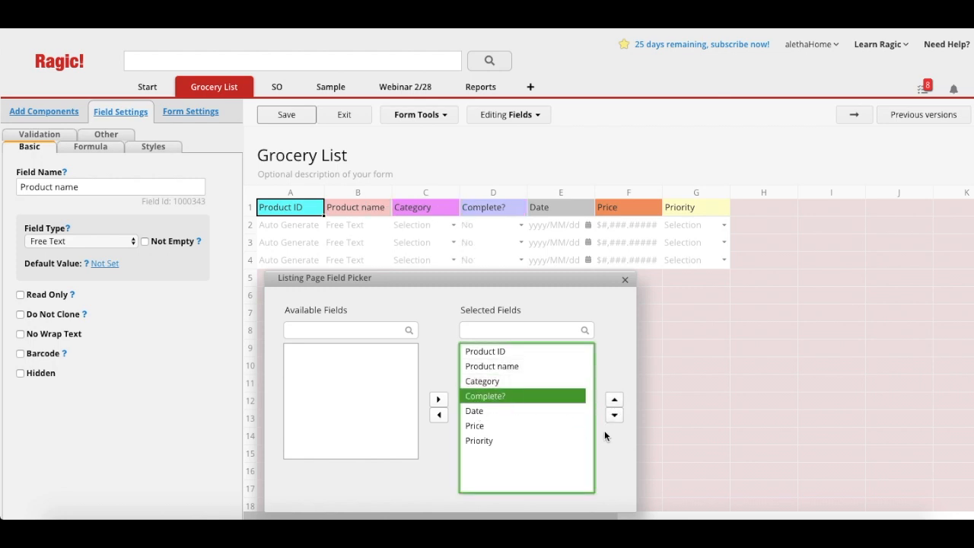
pyautogui.click(613, 414)
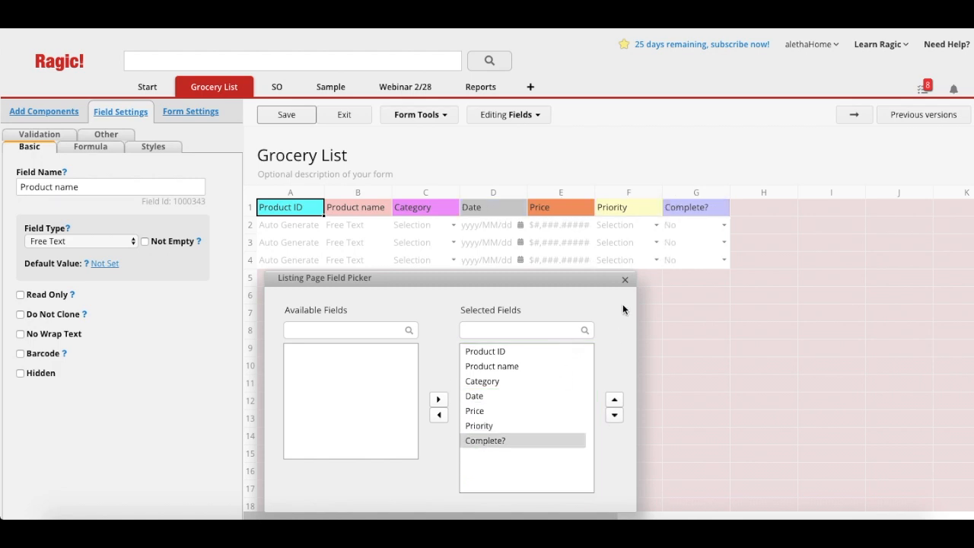
# Save the listing design, acknowledge the message and exit to the records listing
pyautogui.click(286, 114)
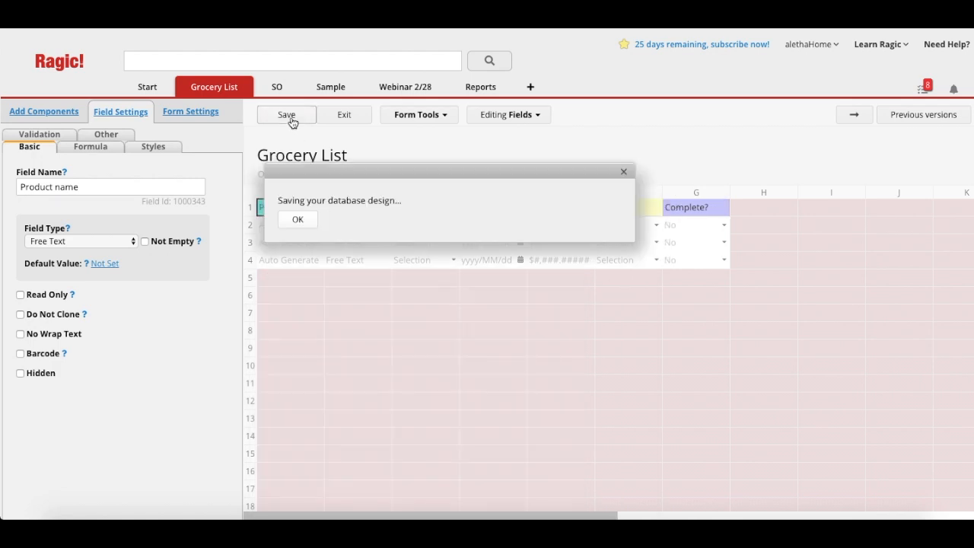
pyautogui.click(298, 219)
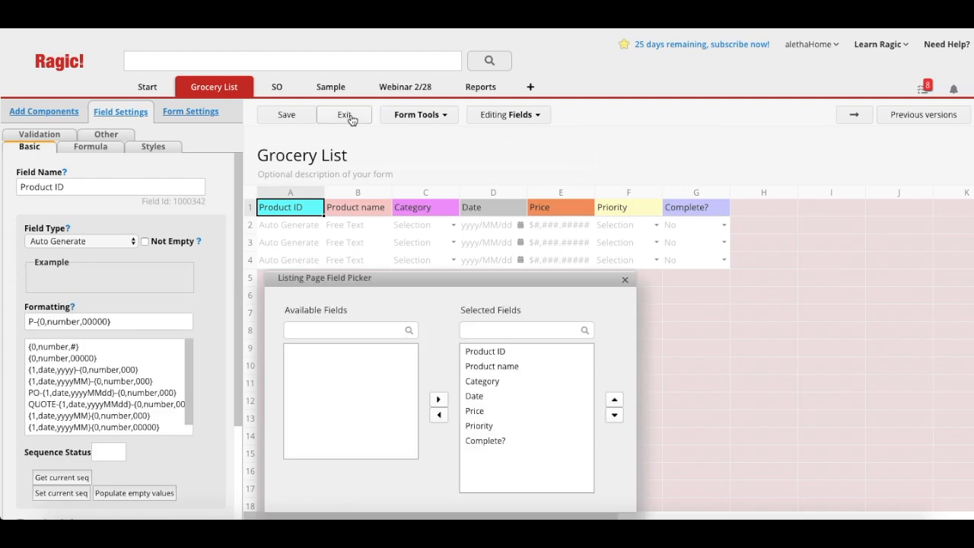
pyautogui.click(344, 114)
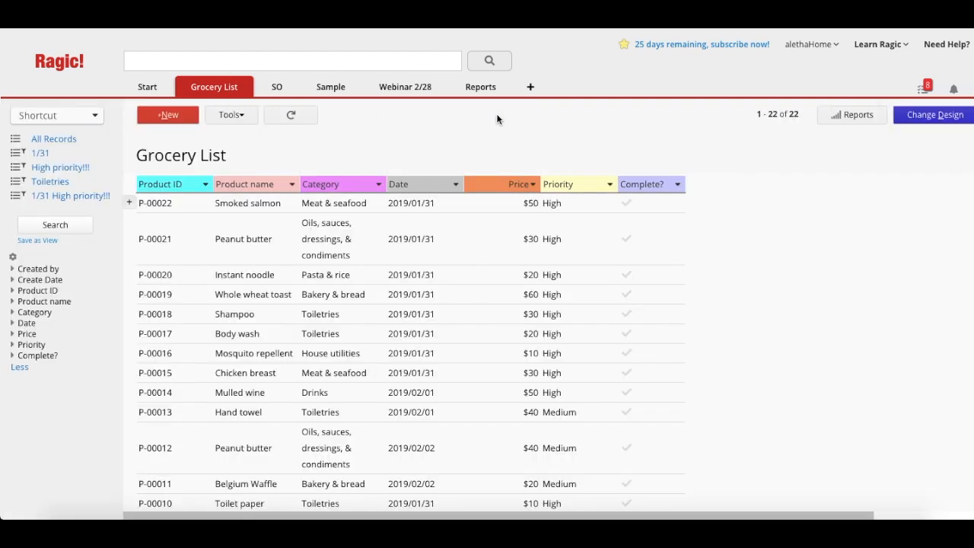